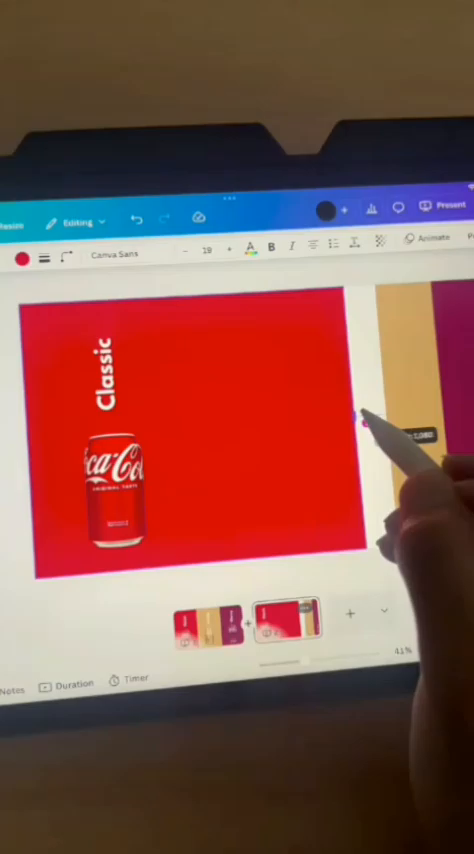
Step: Duplicate the Classic page to start the Vanilla slide in the page list
click(100, 380)
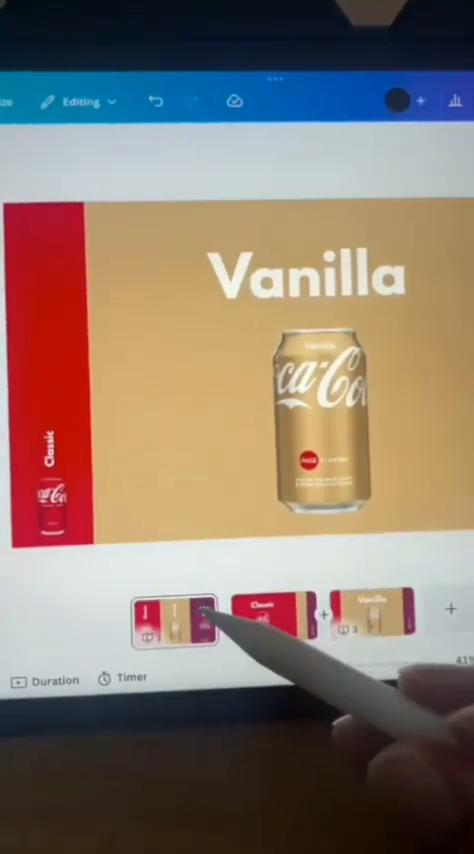
right_click(173, 628)
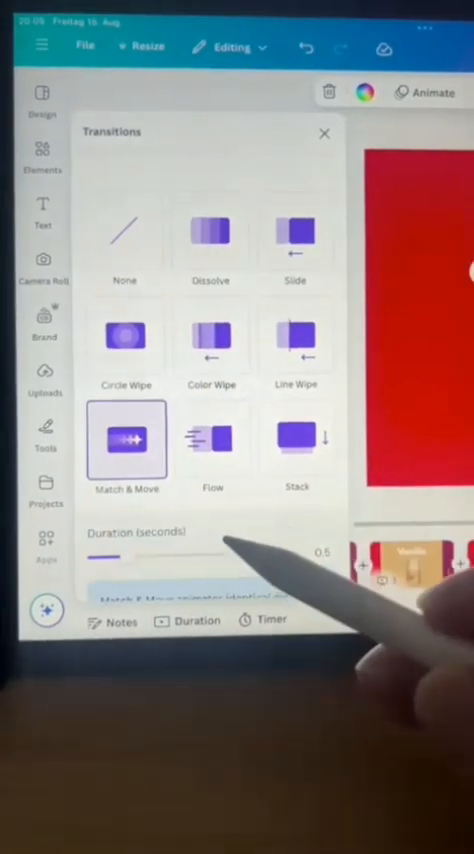
Step: Scroll the Transitions panel toward the Match & Move option and Duration slider
scroll(down, 3)
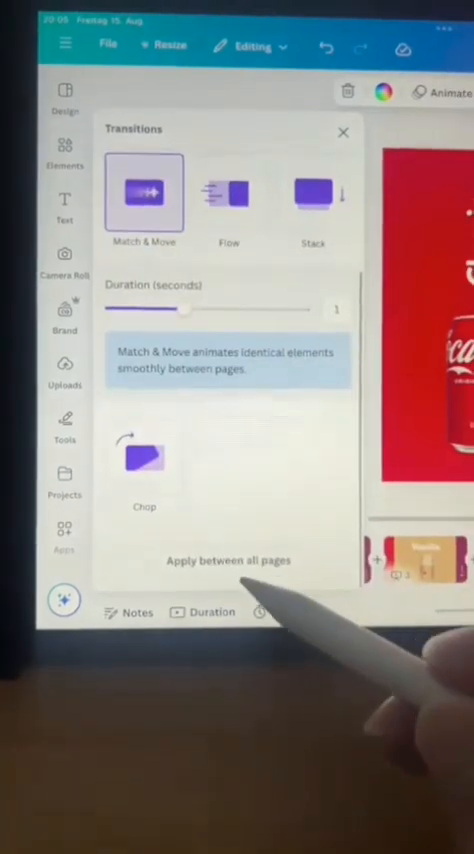